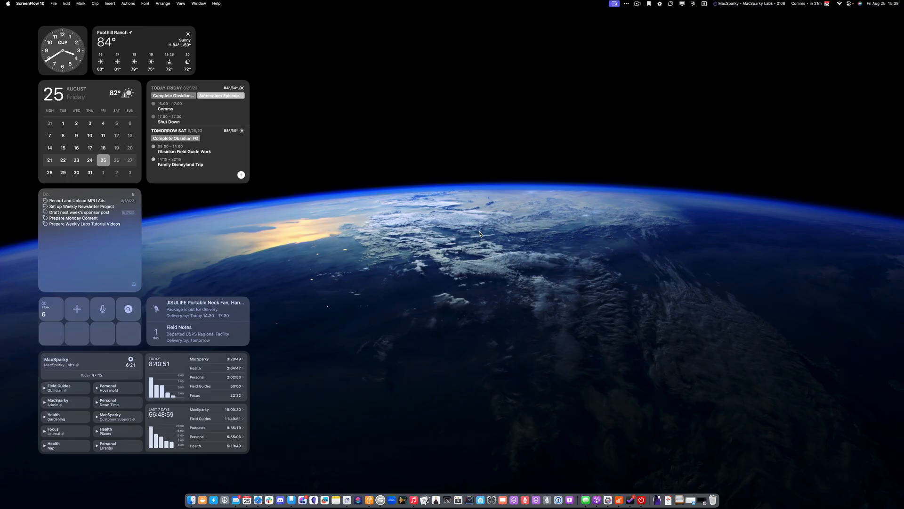
{"action": "mouse_move", "coordinate": [258, 218]}
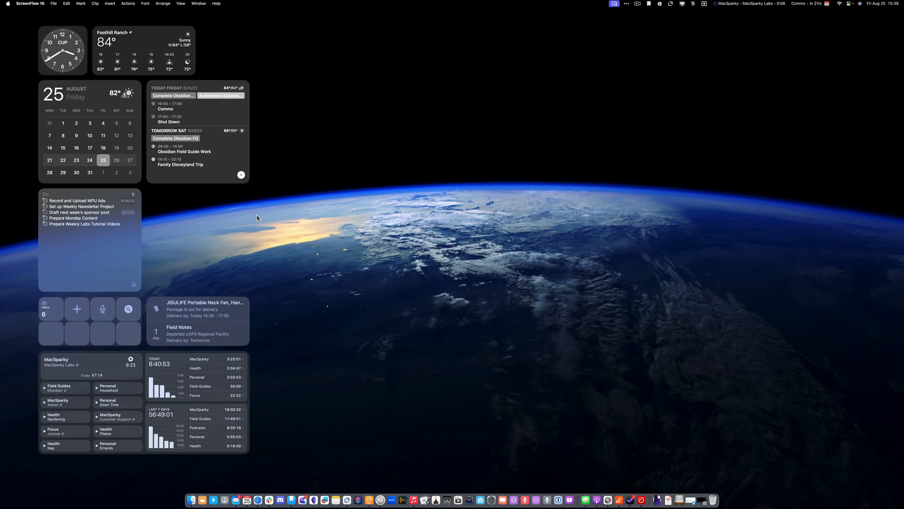
{"action": "mouse_move", "coordinate": [294, 219]}
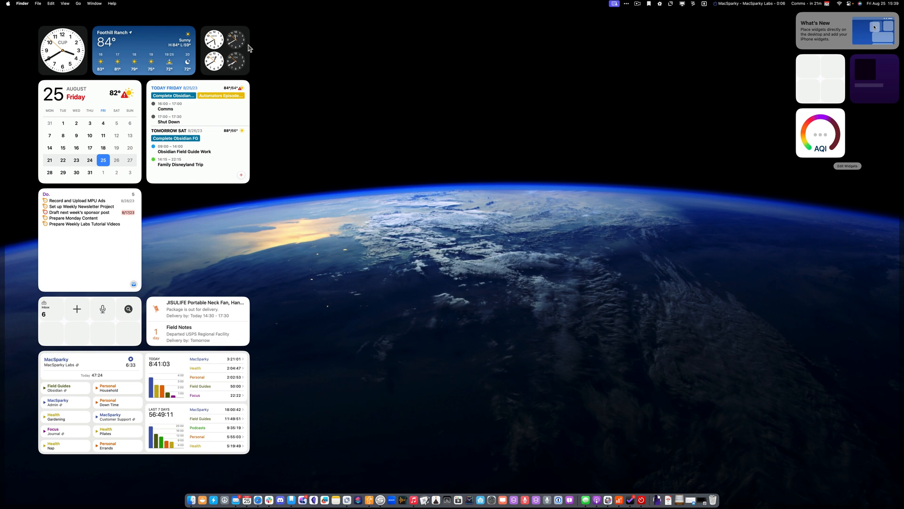
{"action": "mouse_move", "coordinate": [230, 52]}
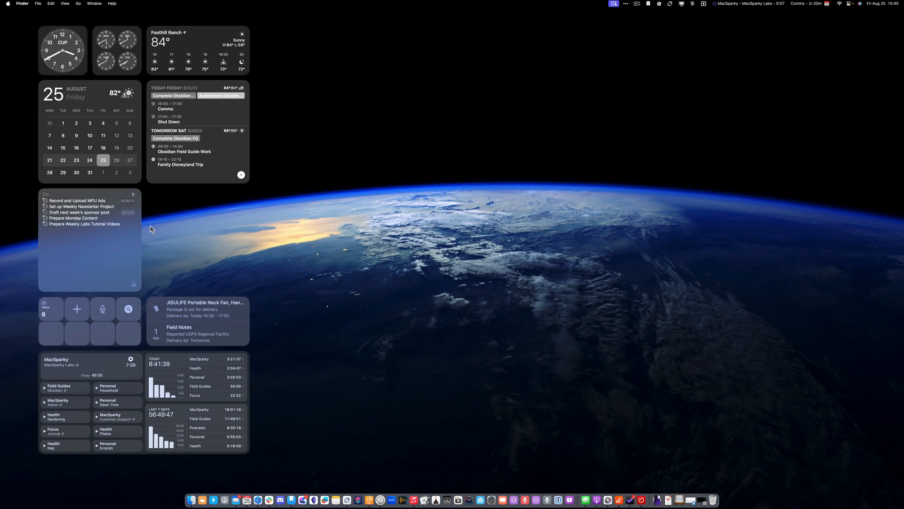
{"action": "mouse_move", "coordinate": [135, 61]}
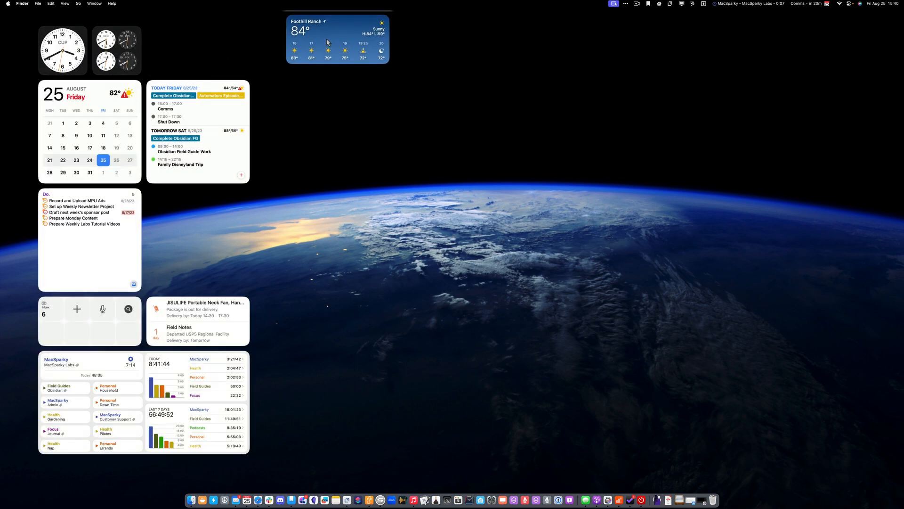
{"action": "mouse_move", "coordinate": [386, 39]}
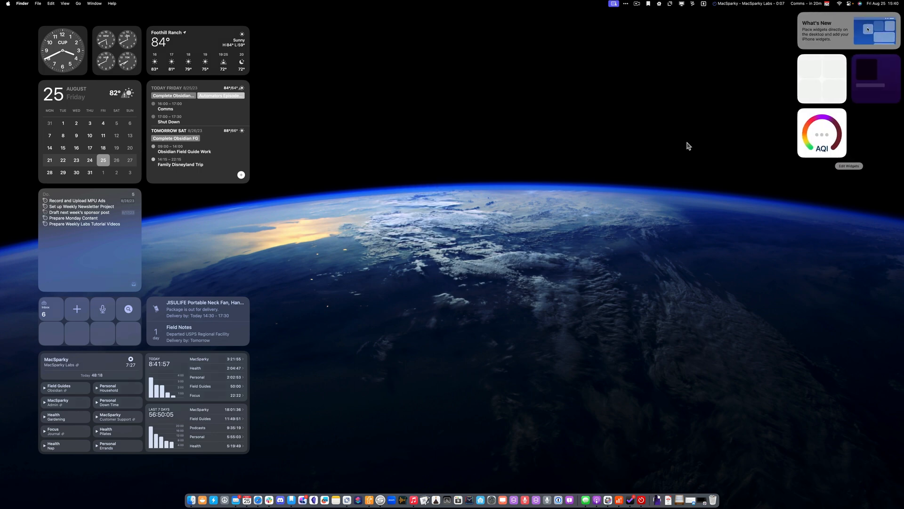
Open the widget gallery and show the Batteries widget options.
{"action": "left_click", "coordinate": [848, 166]}
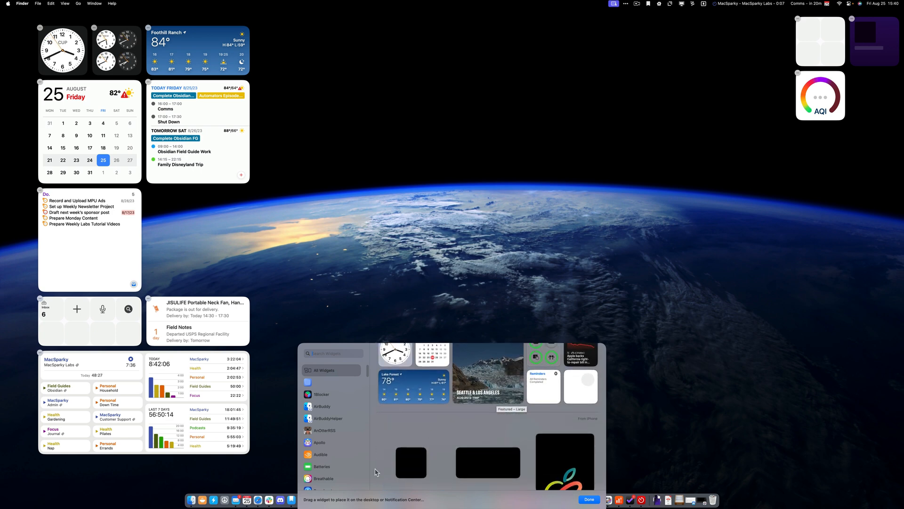
{"action": "left_click", "coordinate": [321, 466]}
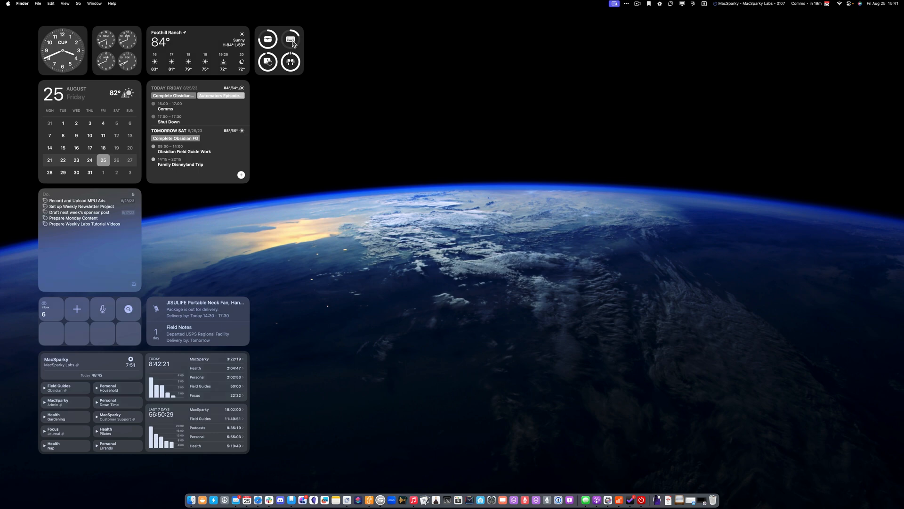
{"action": "mouse_move", "coordinate": [315, 168]}
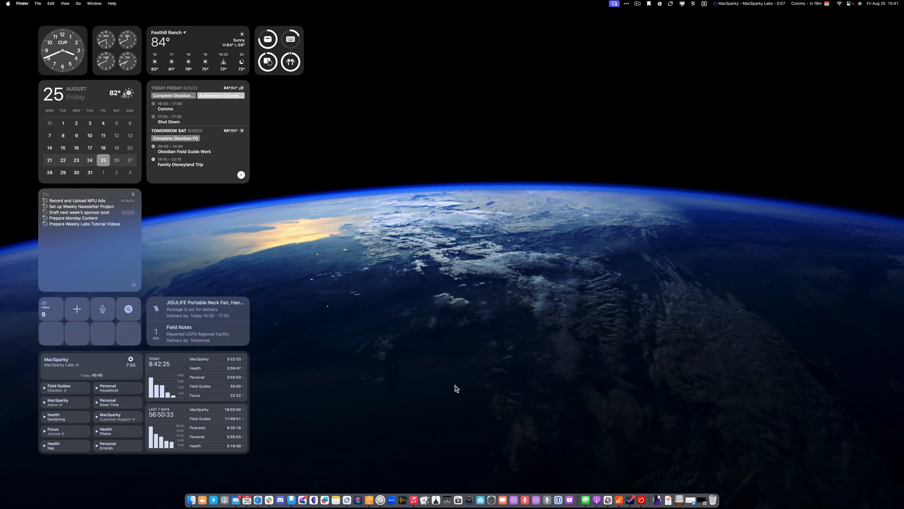
{"action": "mouse_move", "coordinate": [158, 215]}
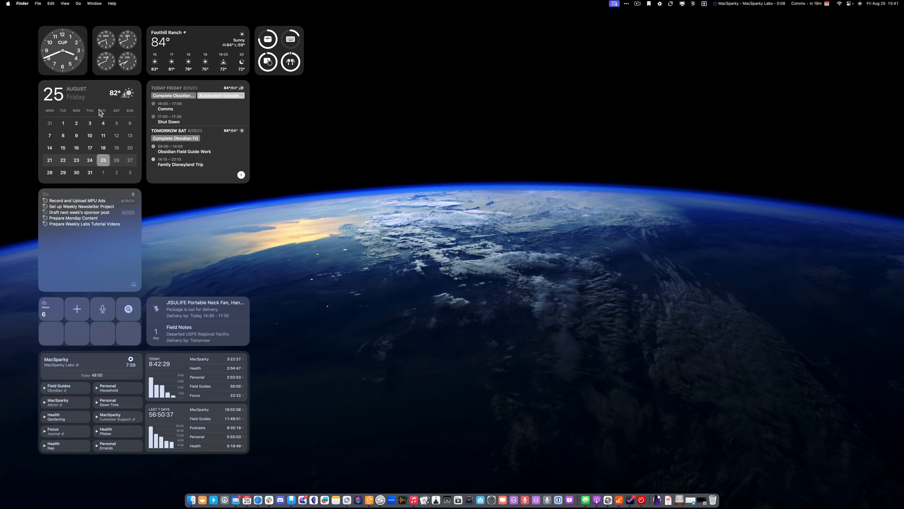
Open and dismiss the Fantastical month calendar's settings, then remove that widget.
{"action": "right_click", "coordinate": [100, 113]}
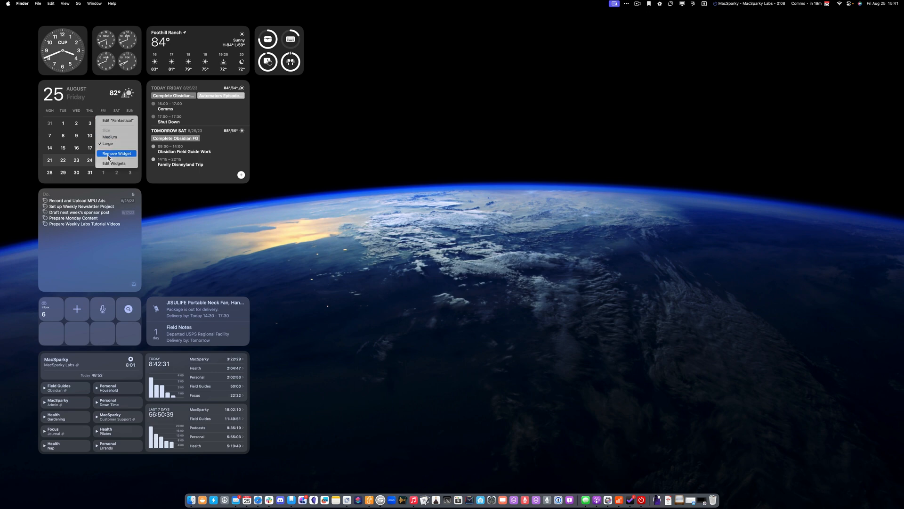
{"action": "left_click", "coordinate": [114, 163]}
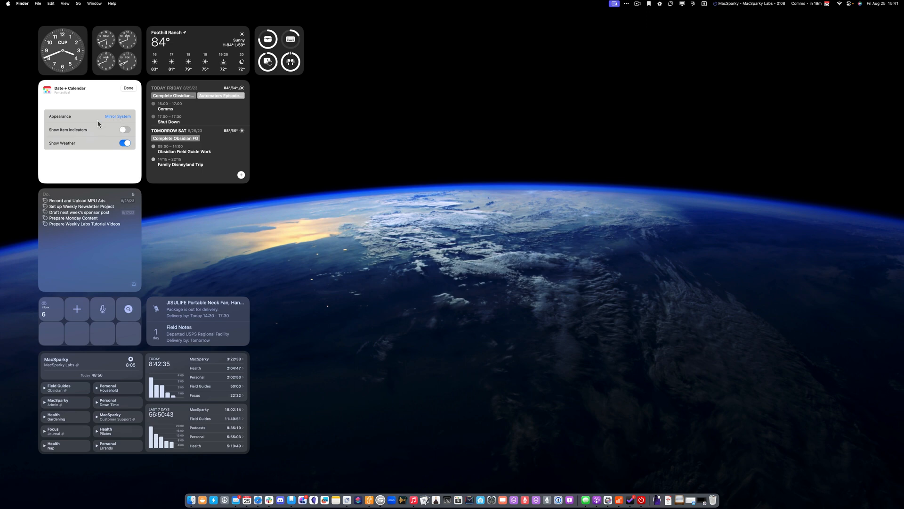
{"action": "left_click", "coordinate": [128, 87]}
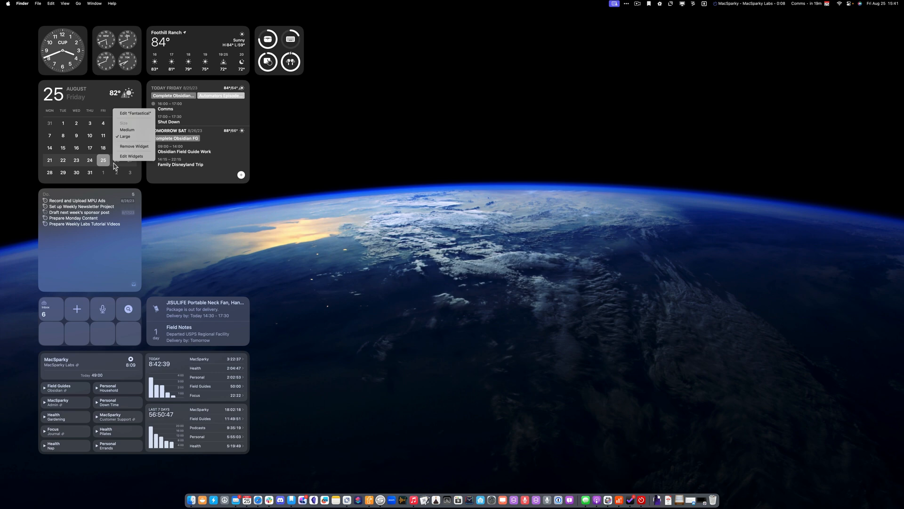
{"action": "left_click", "coordinate": [314, 223]}
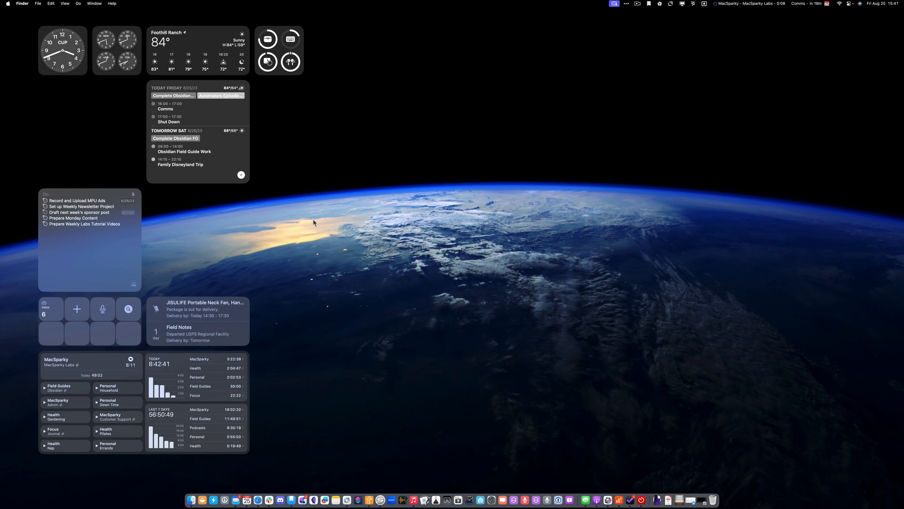
{"action": "mouse_move", "coordinate": [661, 273]}
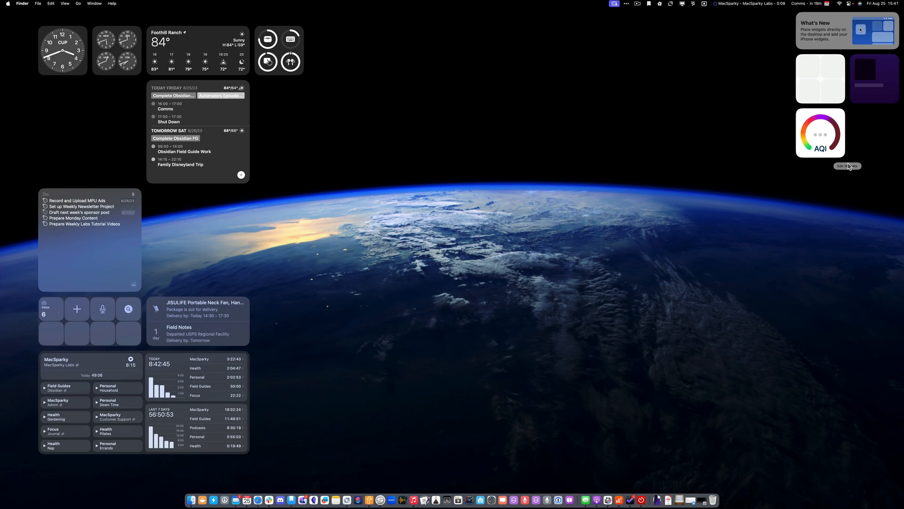
Scroll the widget gallery to Fantastical and place its large Date + Calendar widget.
{"action": "left_click", "coordinate": [847, 166]}
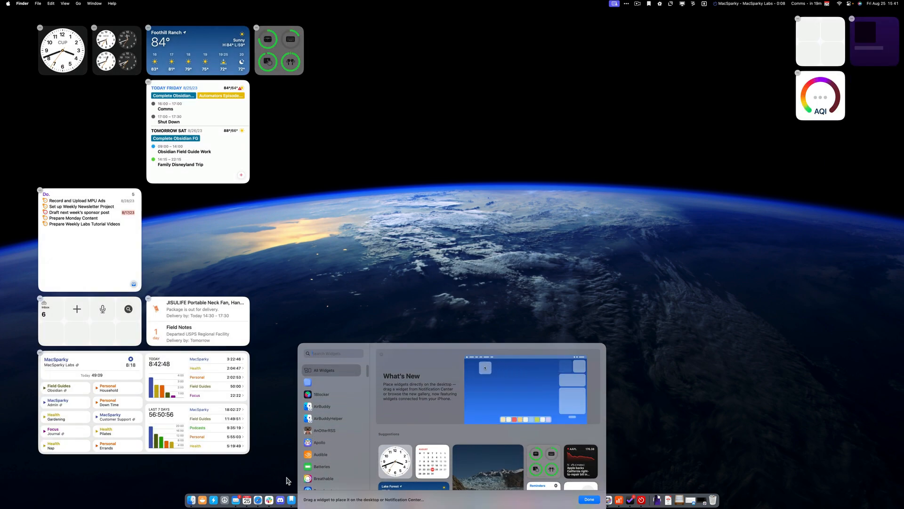
{"action": "scroll", "scroll_direction": "down", "scroll_amount": 3}
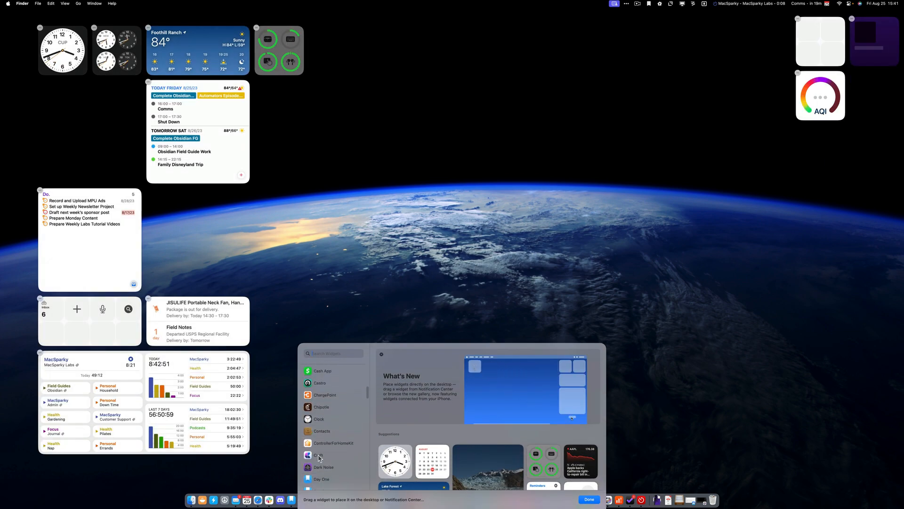
{"action": "scroll", "scroll_direction": "down", "scroll_amount": 3}
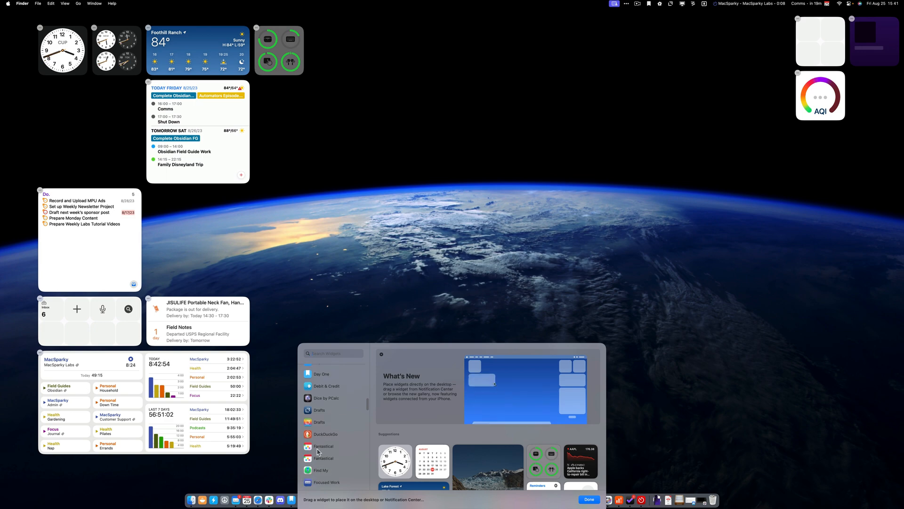
{"action": "left_click", "coordinate": [324, 446]}
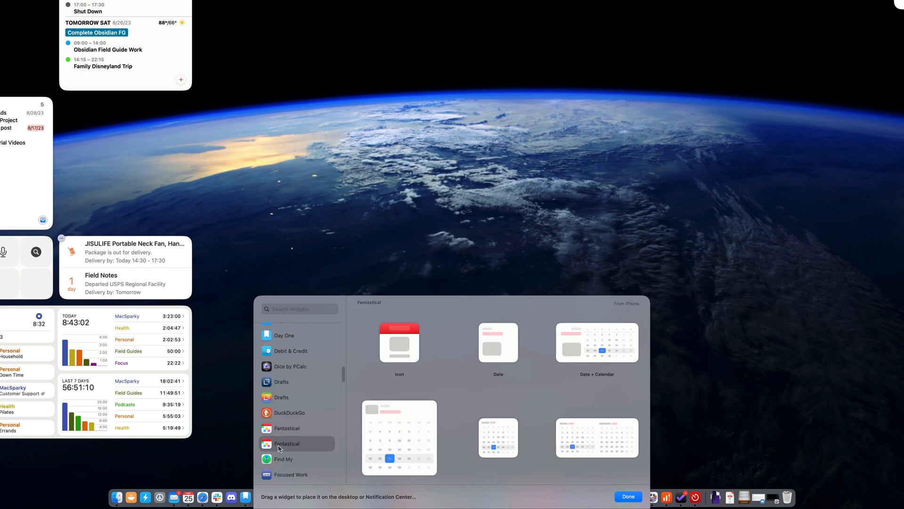
{"action": "mouse_move", "coordinate": [452, 389]}
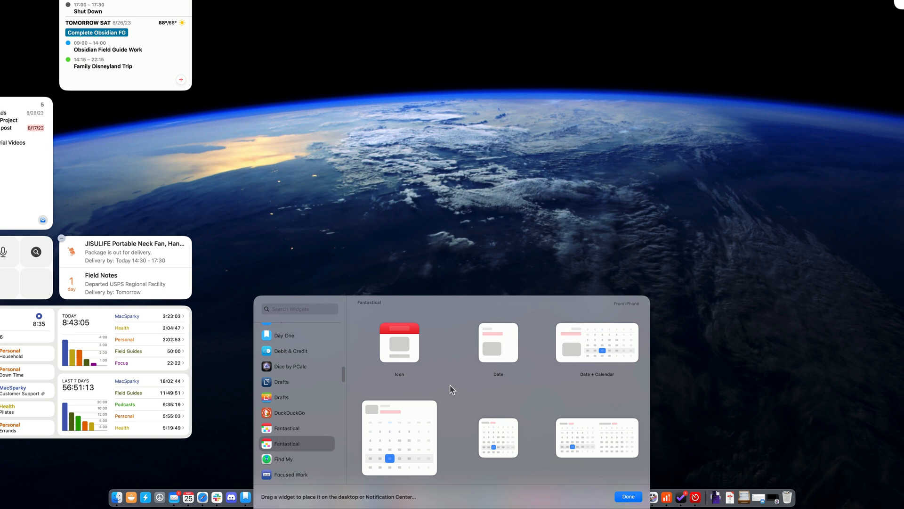
{"action": "mouse_move", "coordinate": [477, 362]}
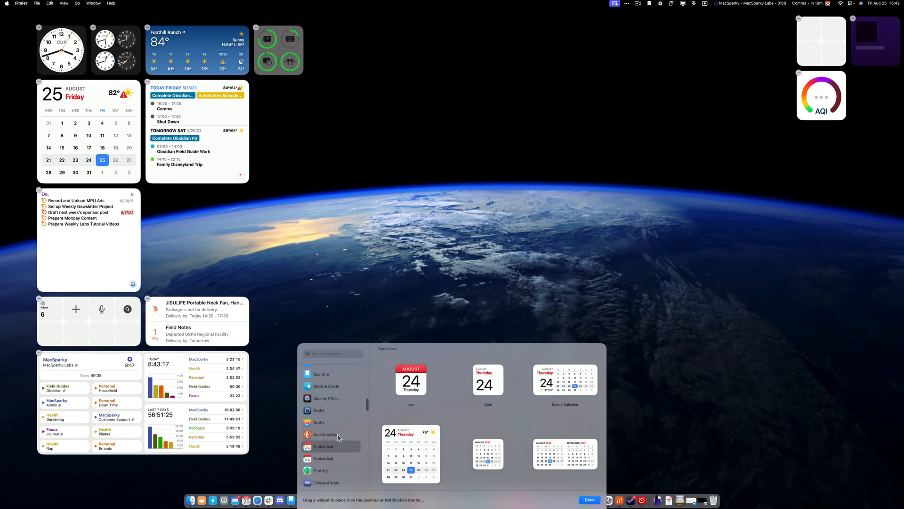
{"action": "mouse_move", "coordinate": [321, 428]}
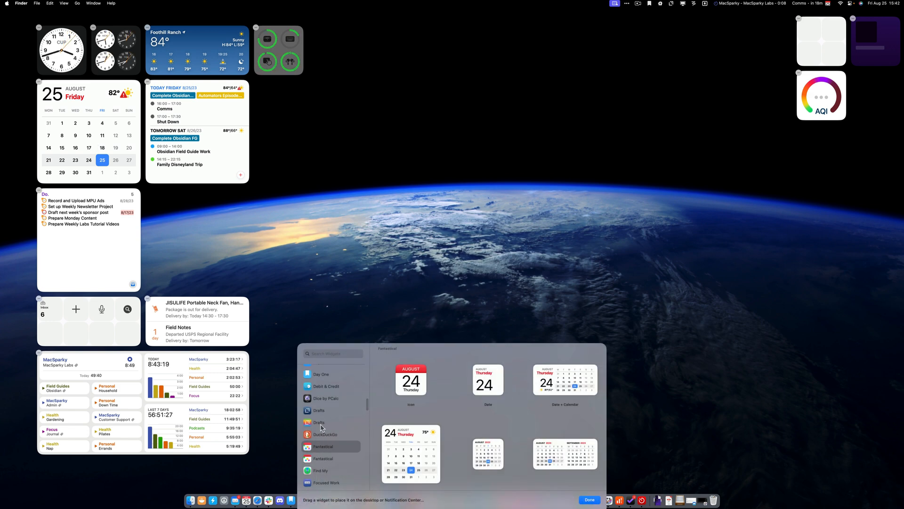
{"action": "left_click", "coordinate": [319, 422]}
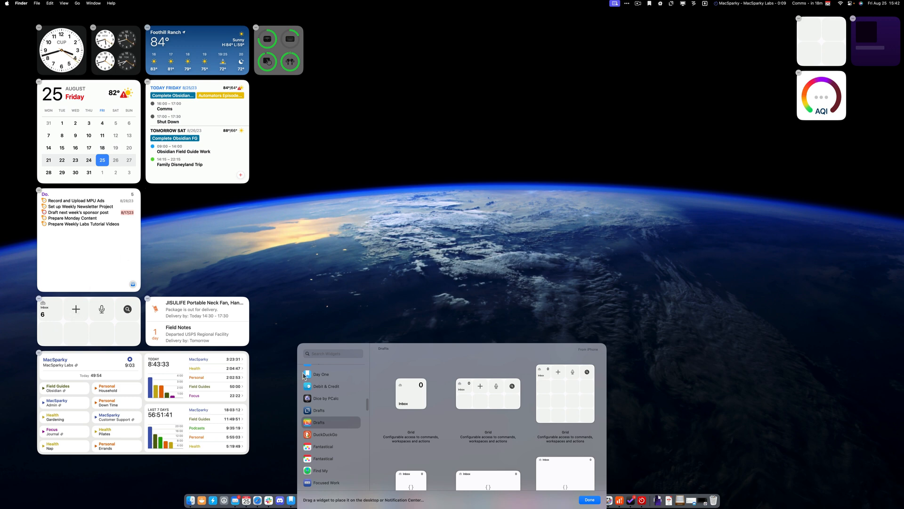
Exit widget editing with Done in the gallery.
{"action": "left_click", "coordinate": [589, 499]}
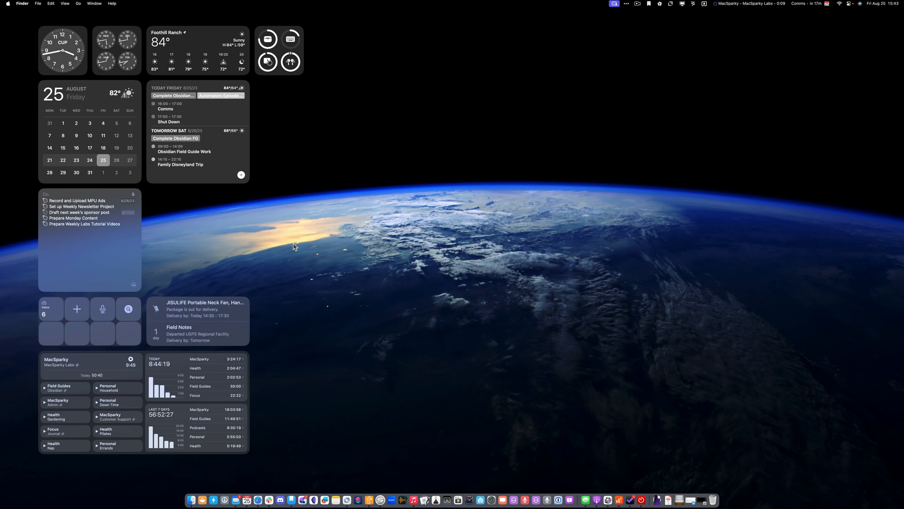
{"action": "mouse_move", "coordinate": [349, 286]}
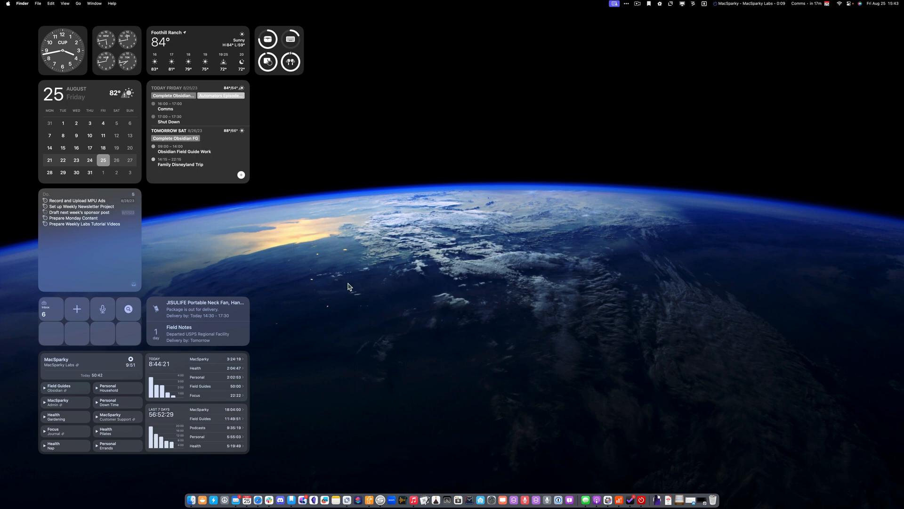
{"action": "mouse_move", "coordinate": [96, 157]}
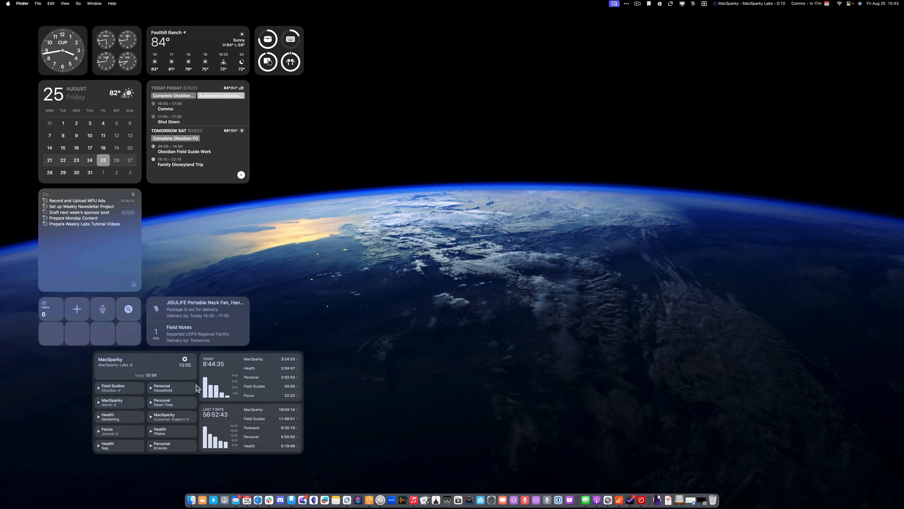
{"action": "mouse_move", "coordinate": [154, 373]}
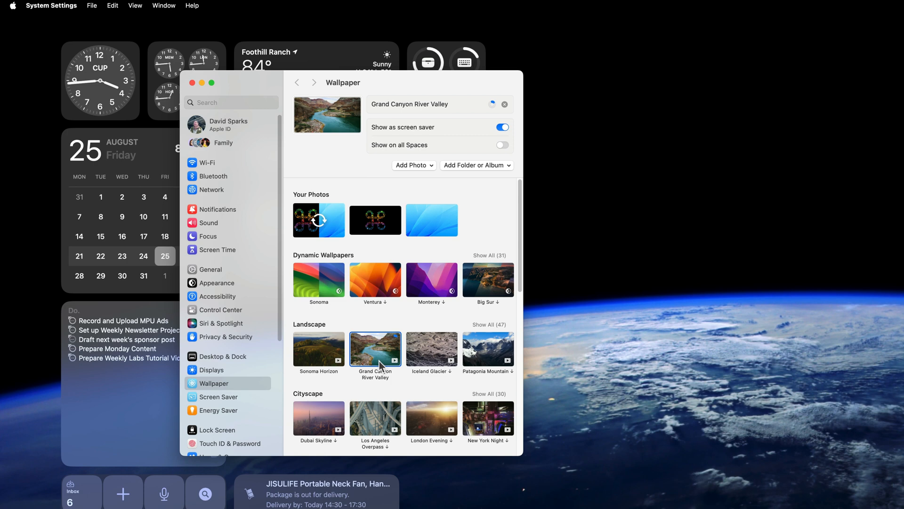
{"action": "mouse_move", "coordinate": [397, 347]}
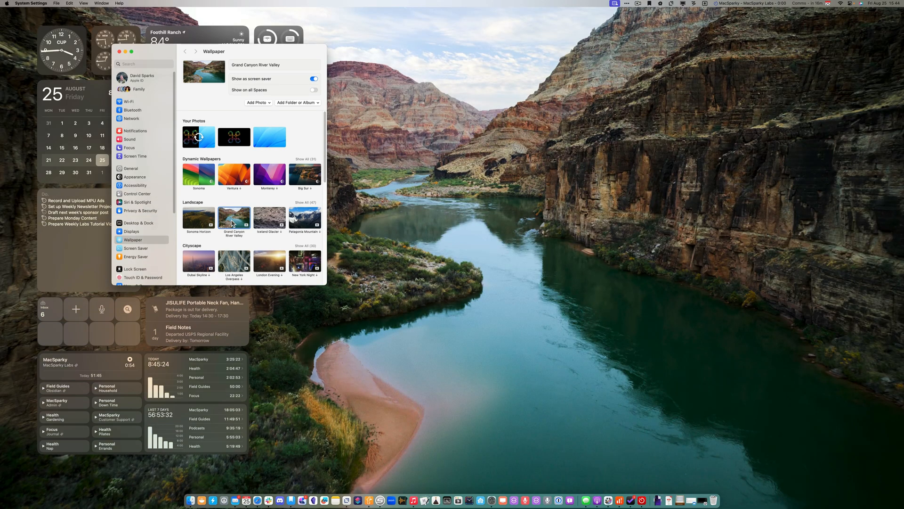
{"action": "mouse_move", "coordinate": [236, 102]}
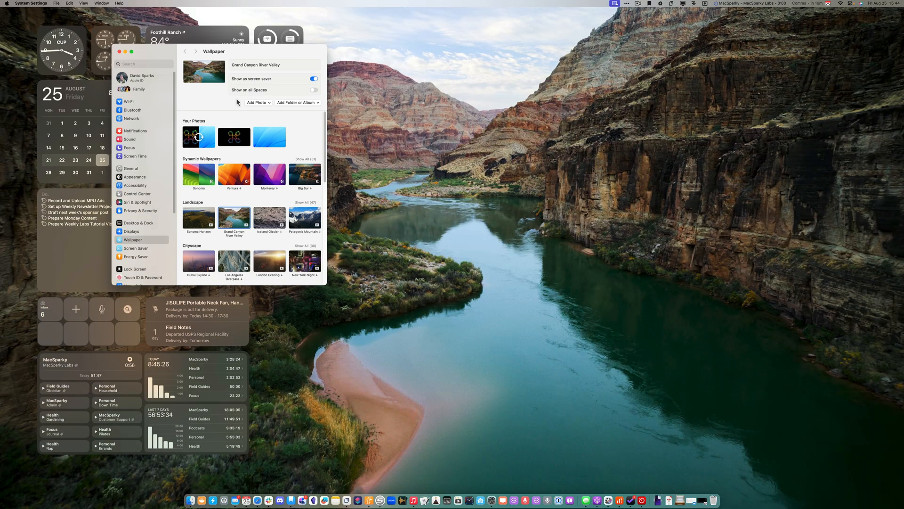
{"action": "mouse_move", "coordinate": [480, 263]}
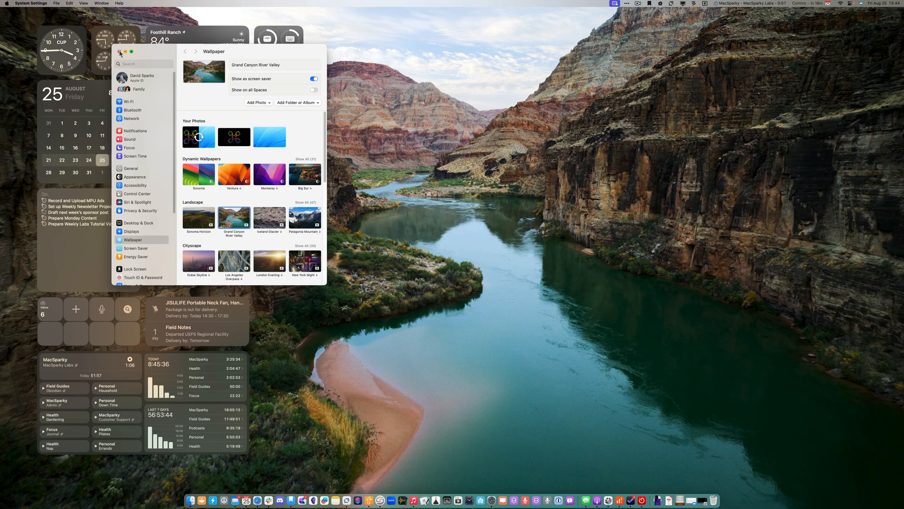
Close the wallpaper settings and lock the screen from the Apple menu.
{"action": "left_click", "coordinate": [120, 52]}
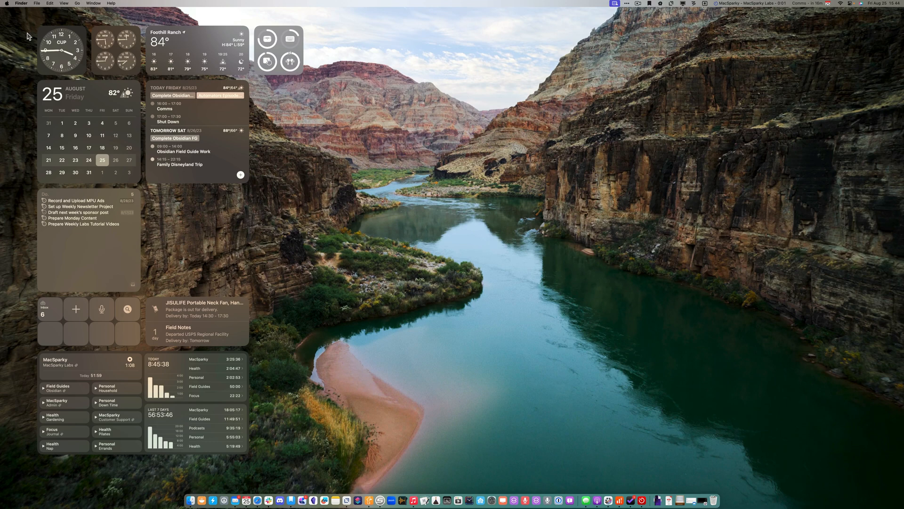
{"action": "left_click", "coordinate": [6, 3]}
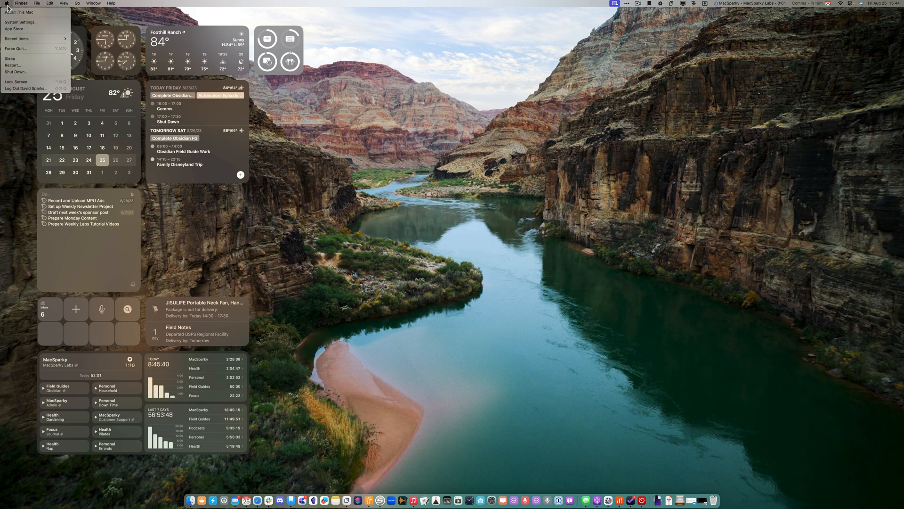
{"action": "mouse_move", "coordinate": [17, 83]}
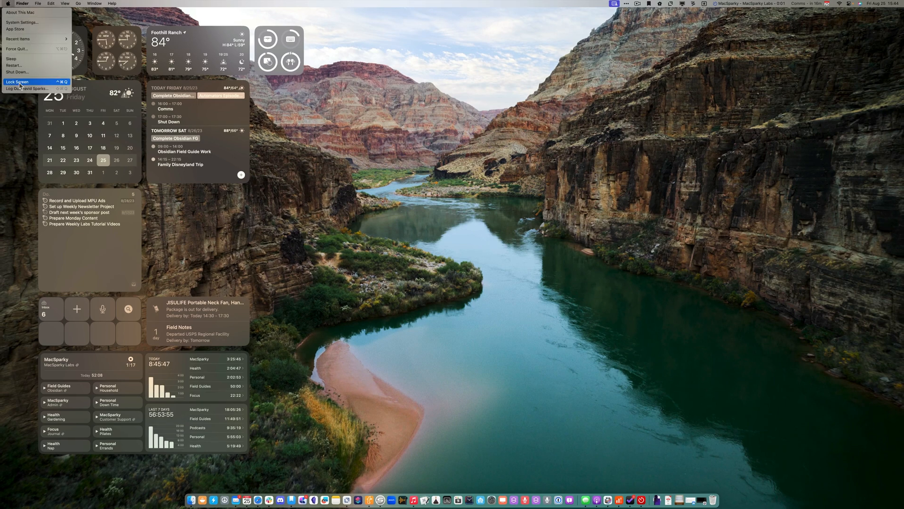
{"action": "left_click", "coordinate": [18, 82]}
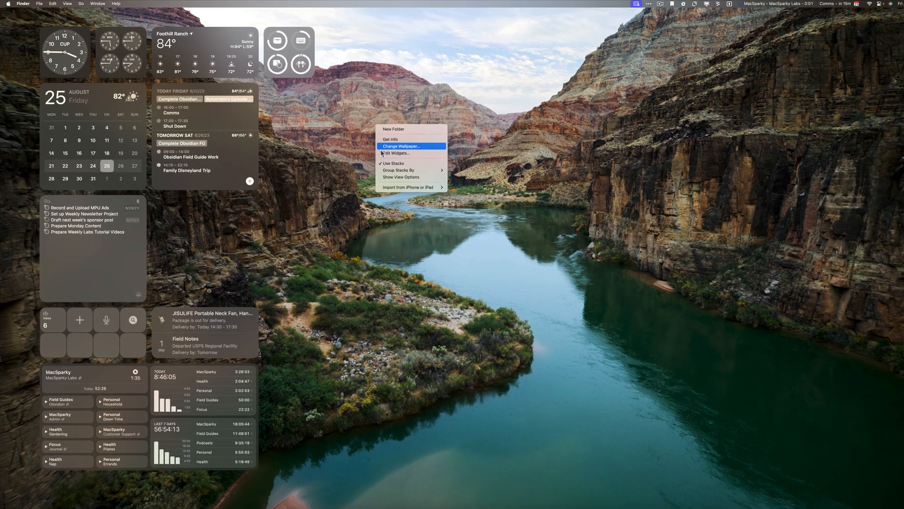
Pick Humpback Whale from the full Underwater wallpaper set, then close the window.
{"action": "left_click", "coordinate": [402, 146]}
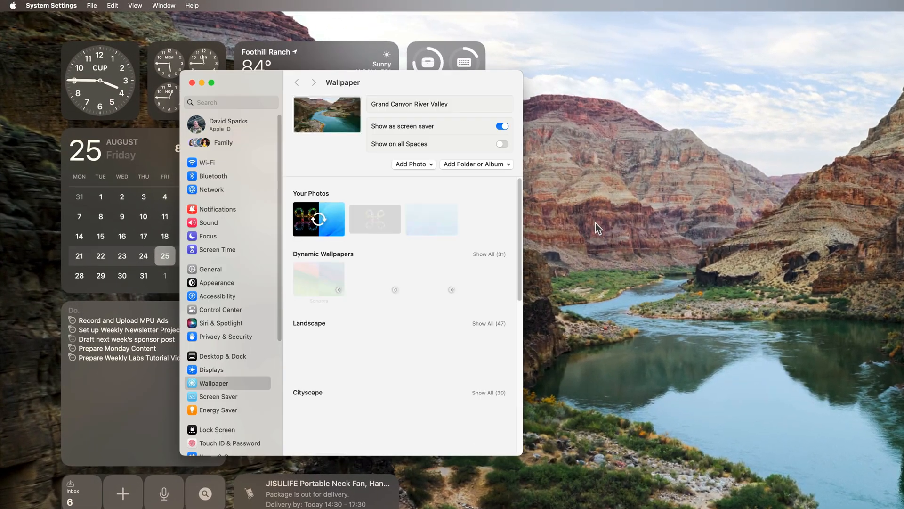
{"action": "scroll", "scroll_direction": "down", "scroll_amount": 3}
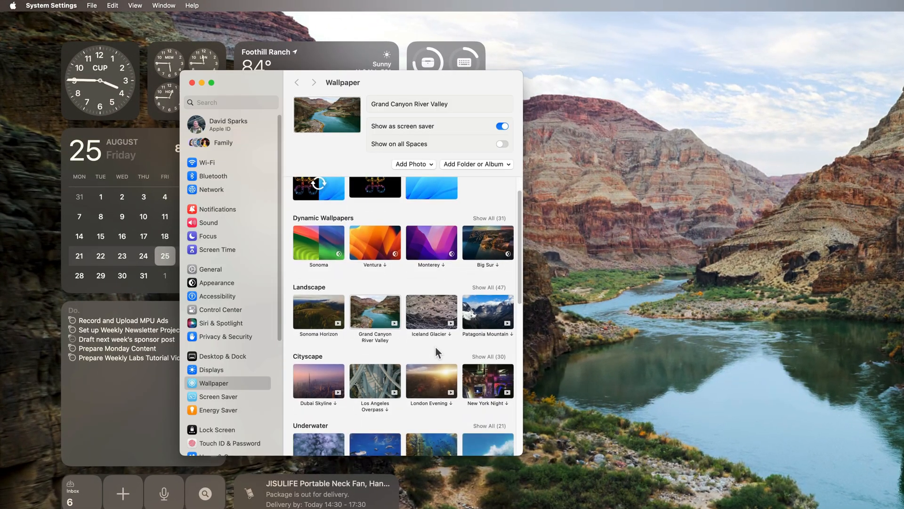
{"action": "scroll", "scroll_direction": "down", "scroll_amount": 3}
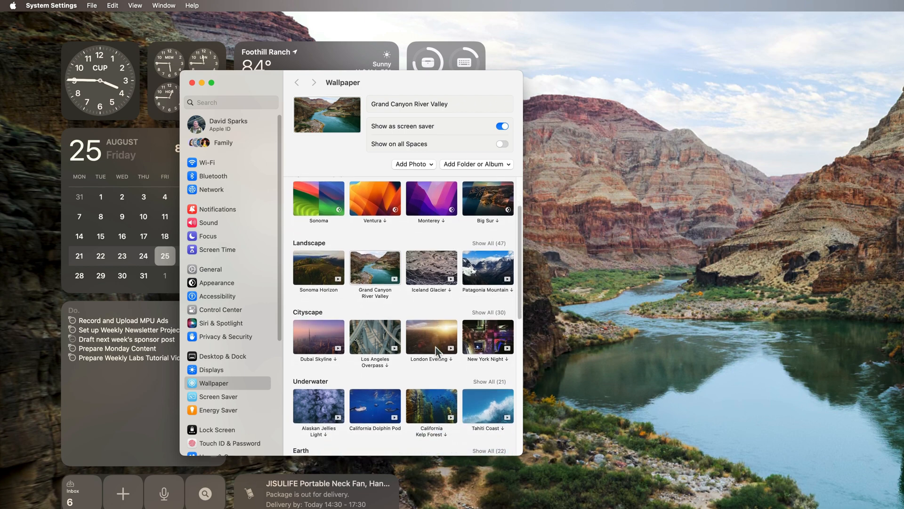
{"action": "mouse_move", "coordinate": [489, 381]}
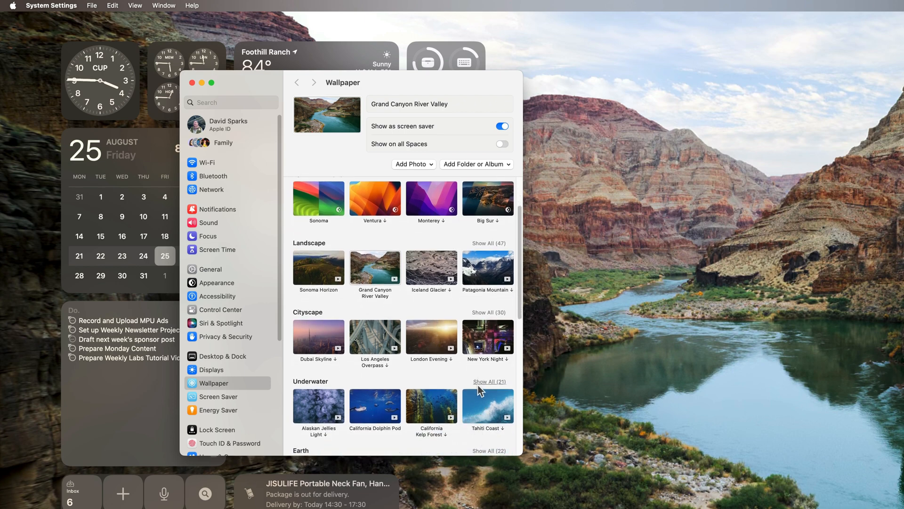
{"action": "left_click", "coordinate": [488, 381]}
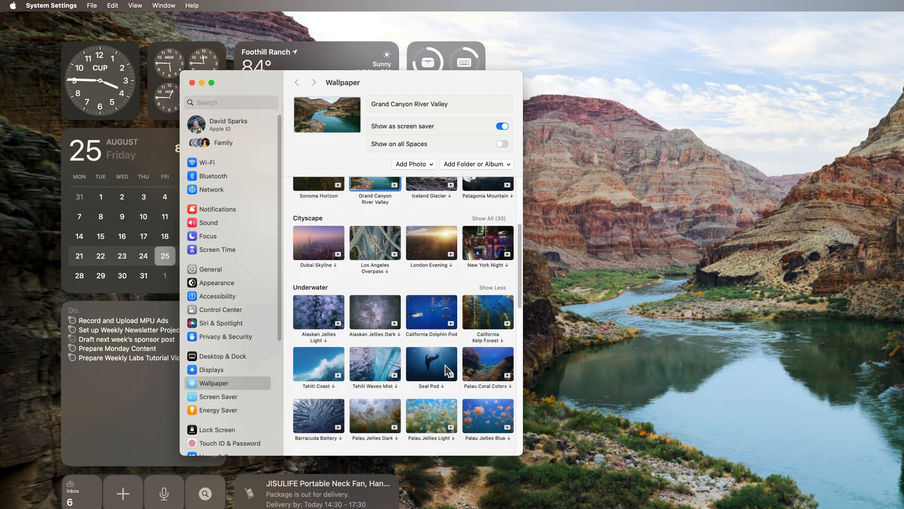
{"action": "scroll", "scroll_direction": "down", "scroll_amount": 3}
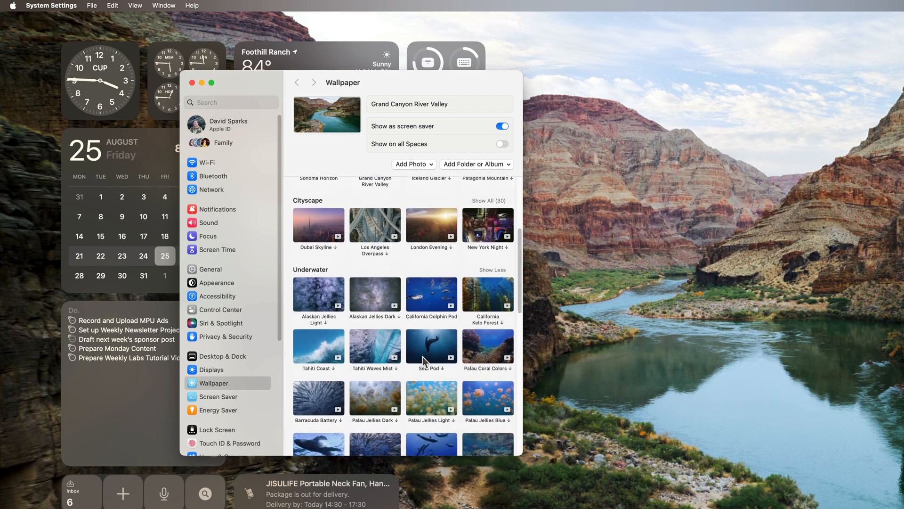
{"action": "scroll", "scroll_direction": "down", "scroll_amount": 3}
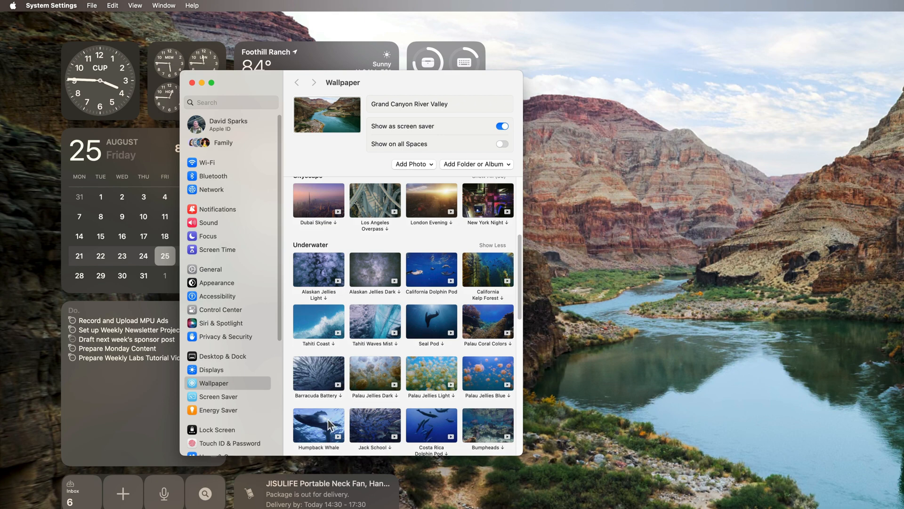
{"action": "left_click", "coordinate": [318, 424]}
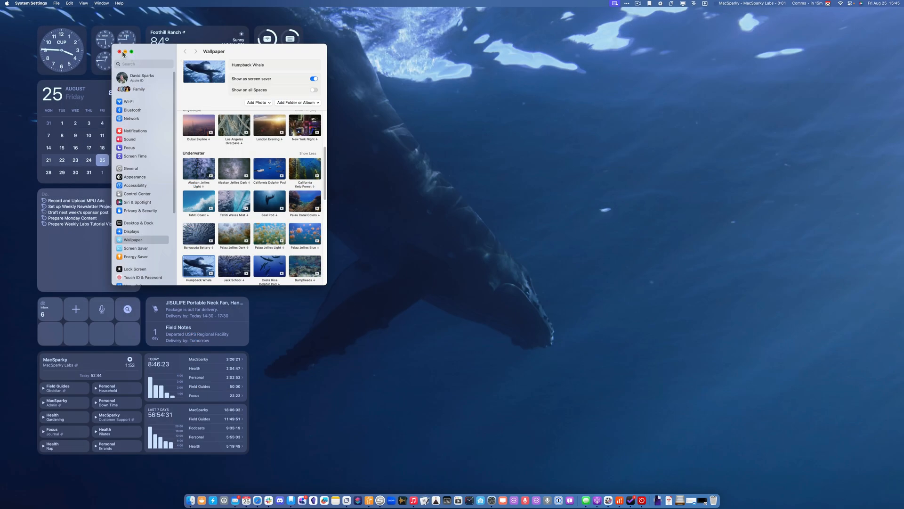
{"action": "left_click", "coordinate": [119, 52]}
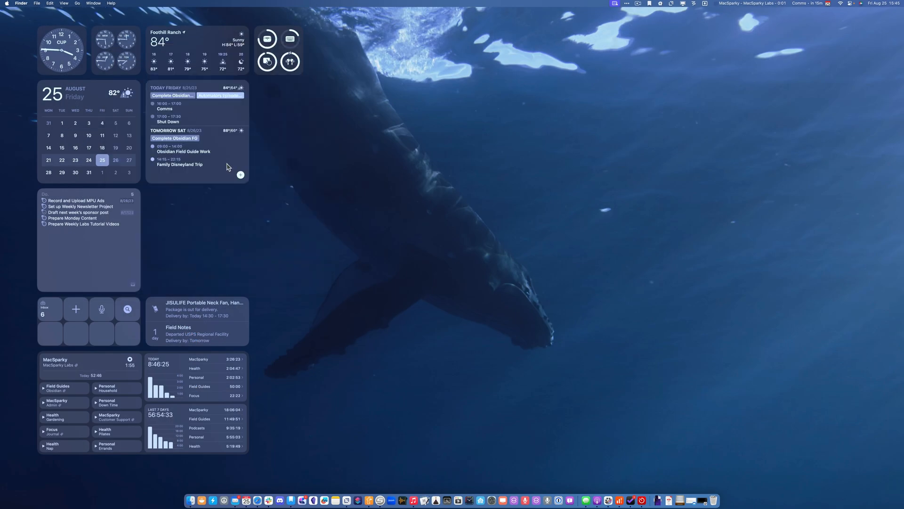